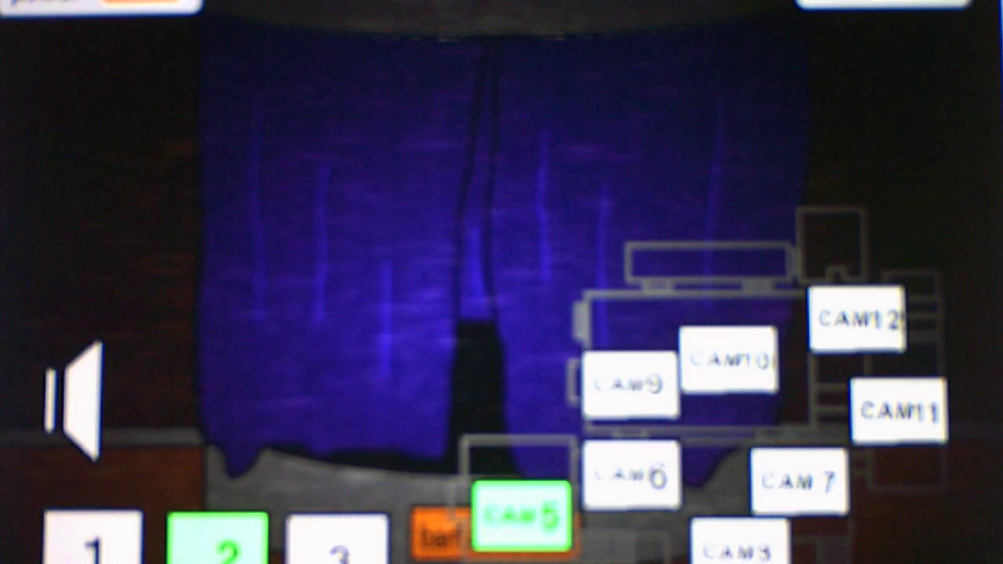
Step: Alternate between the orange dragon's stage feed and the purple curtain feed to track both dragons
click(631, 384)
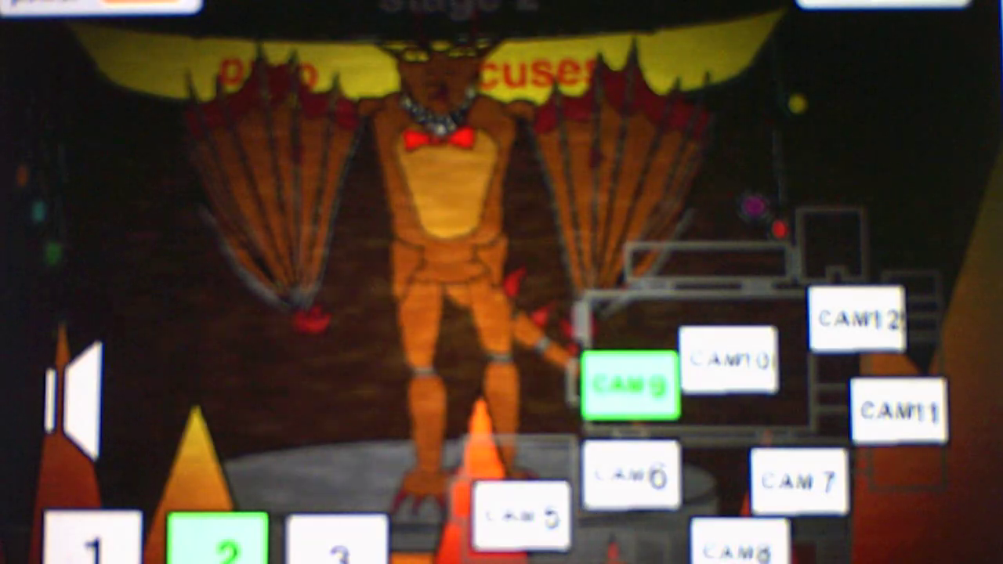
click(523, 517)
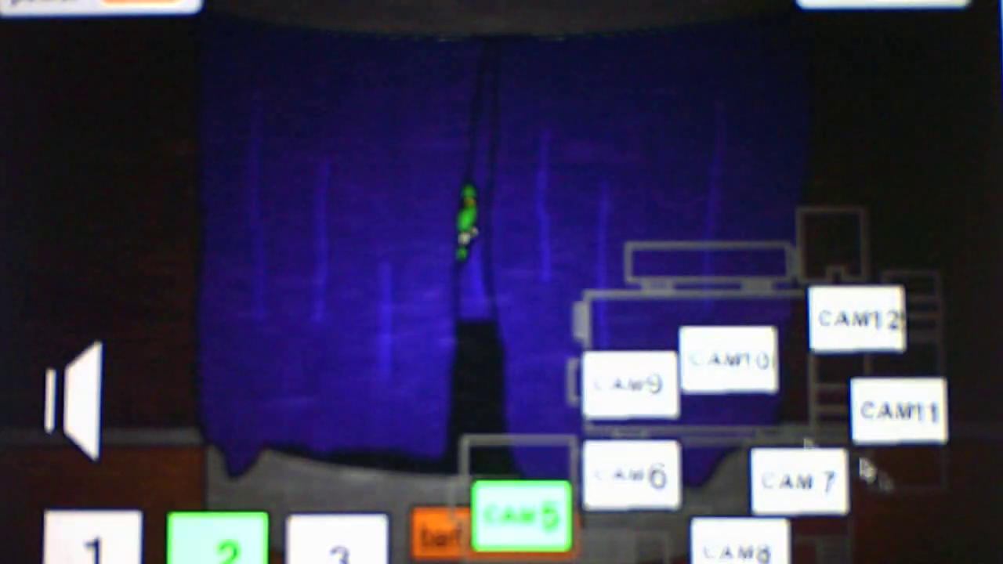
click(631, 384)
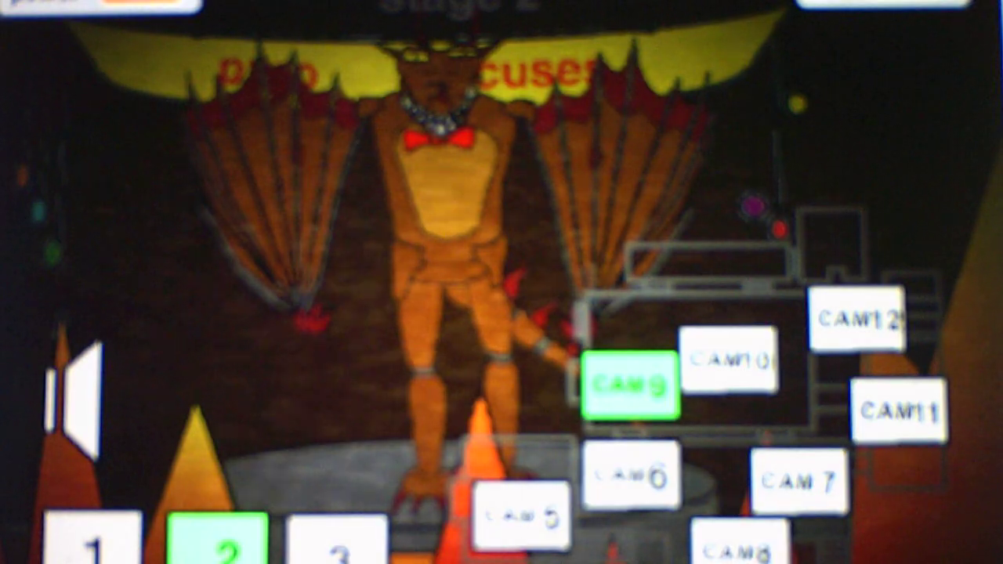
click(521, 517)
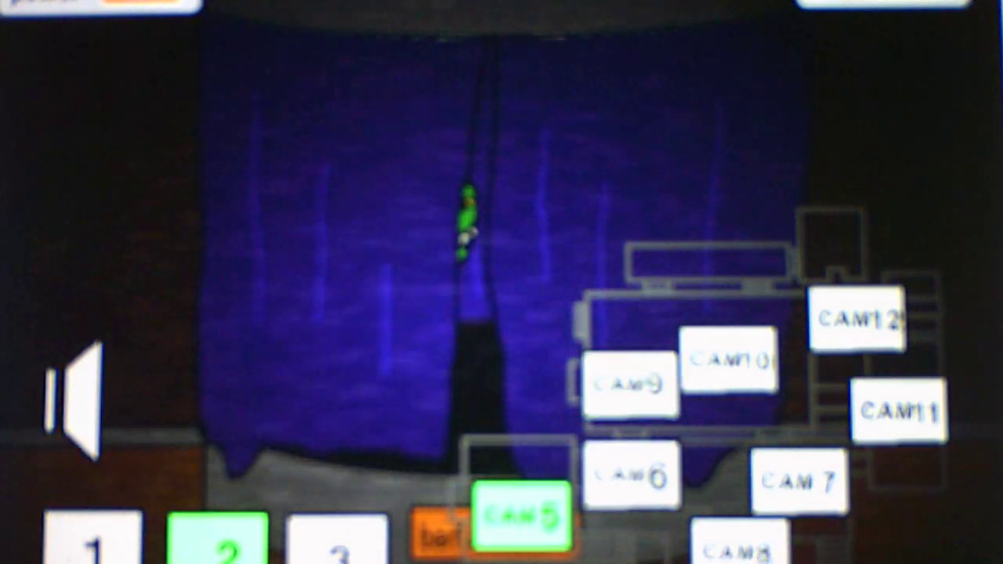
click(633, 384)
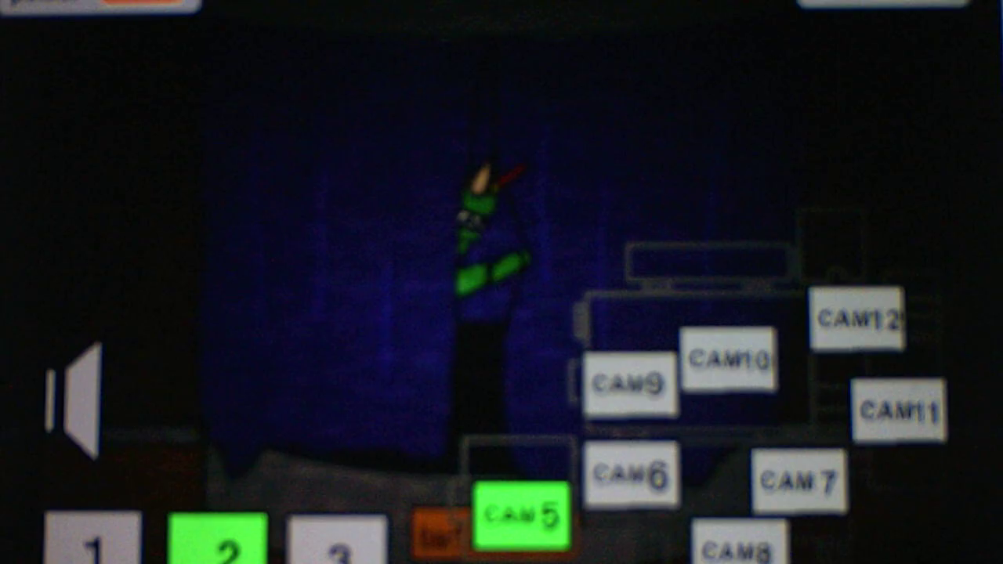
click(632, 385)
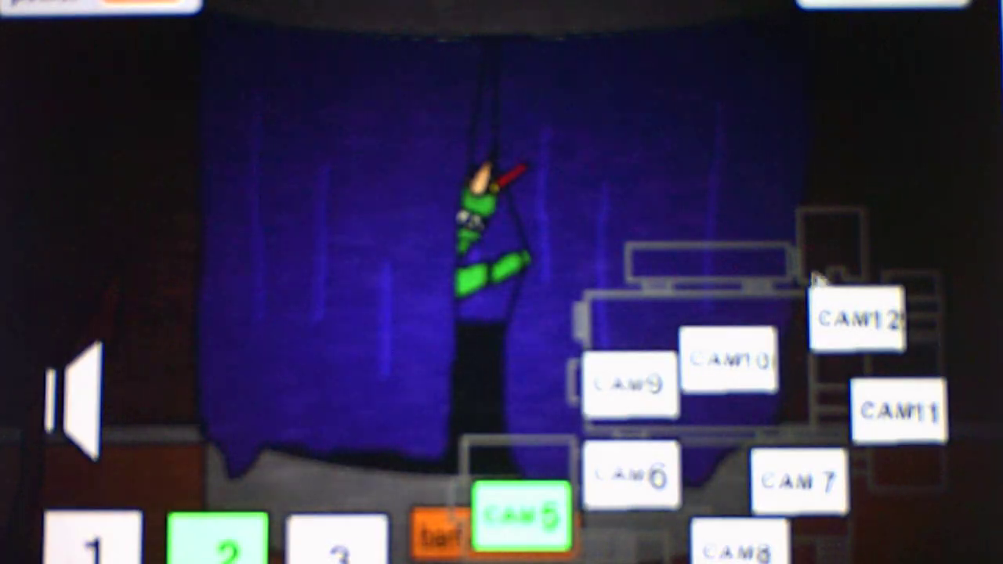
click(631, 384)
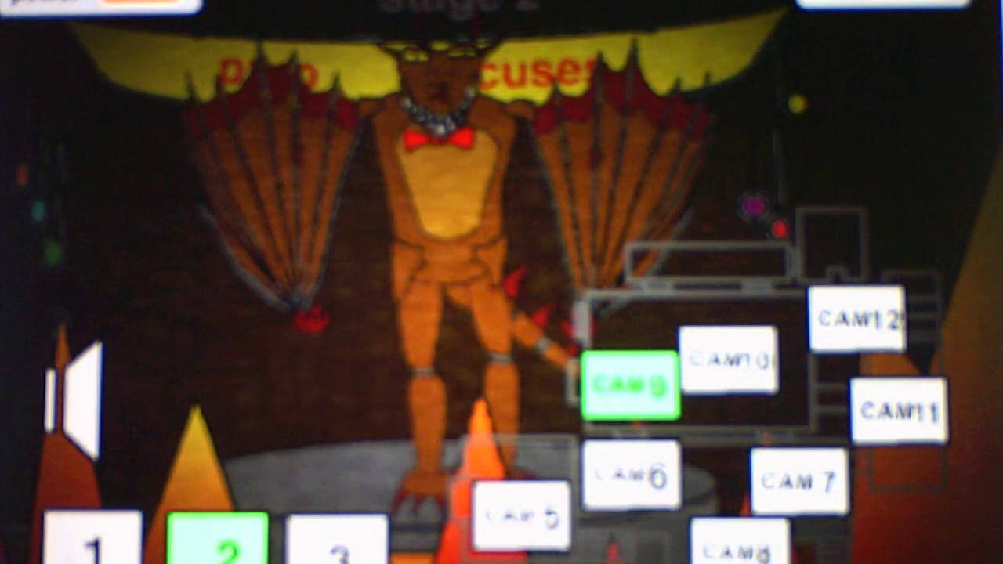
click(523, 518)
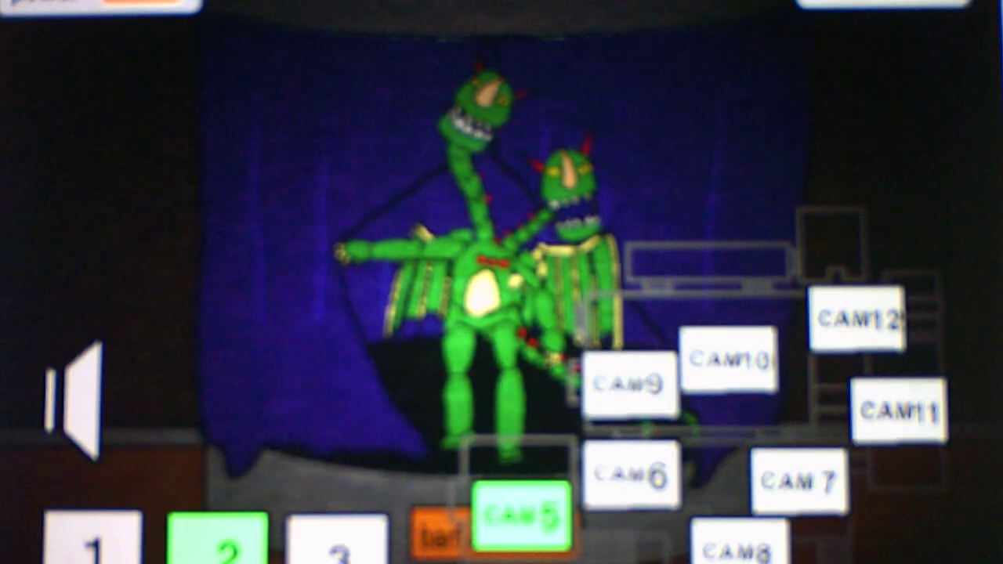
Step: Check the orange dragon's stage once more, then switch the monitor to the first-floor camera layout
click(632, 384)
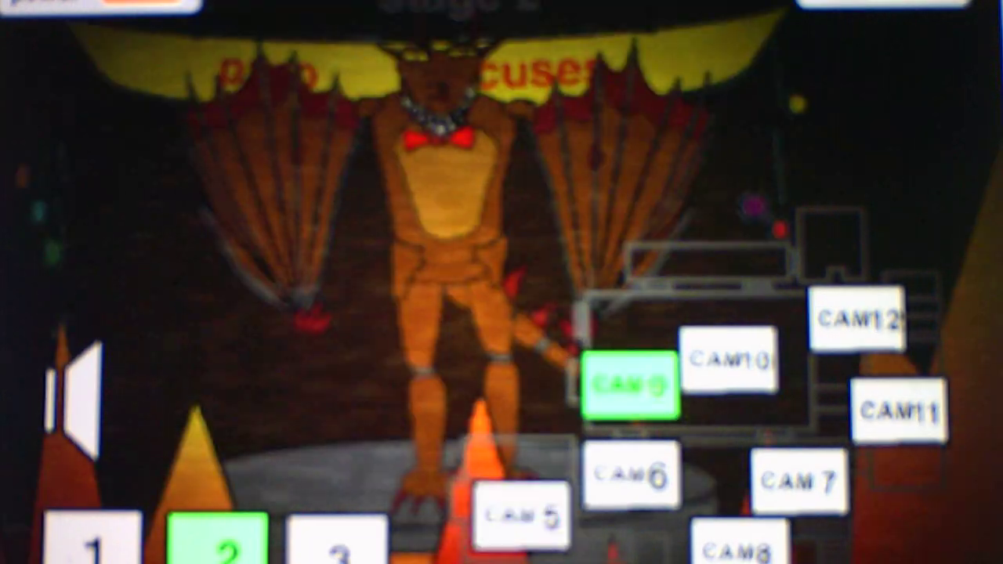
click(523, 521)
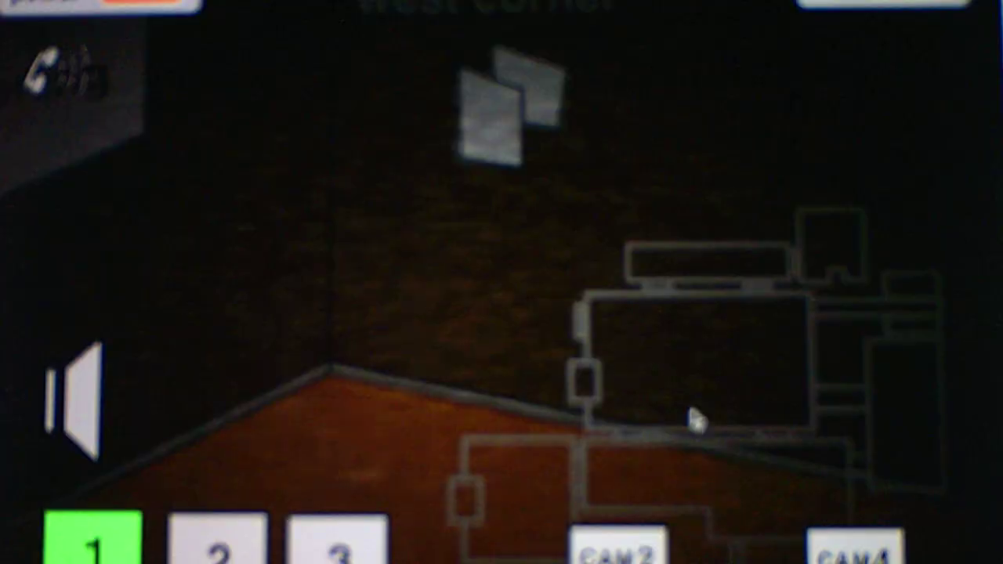
Step: Return to the second floor's camera 5 curtain feed and watch it until the green dragon peeks out
click(228, 545)
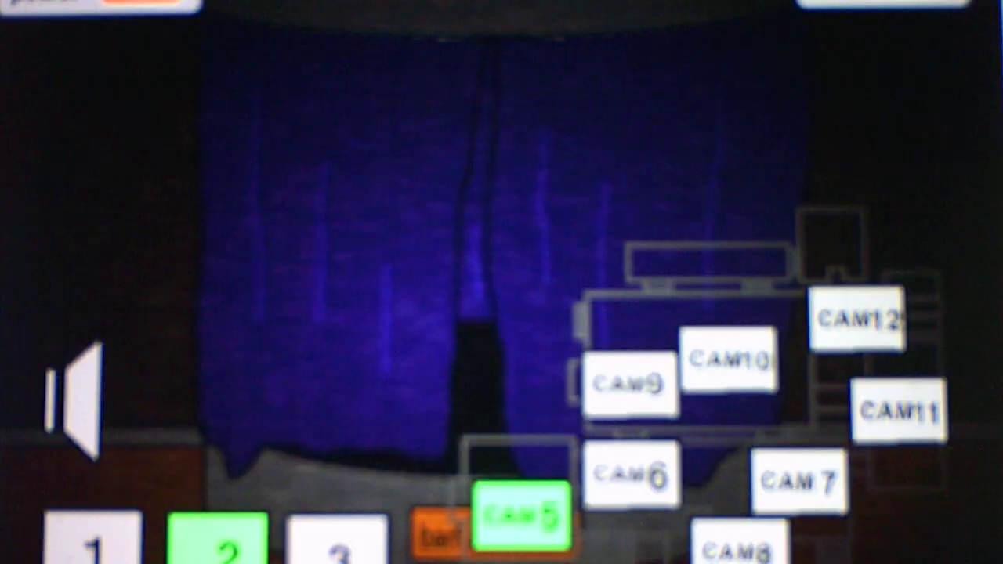
click(633, 384)
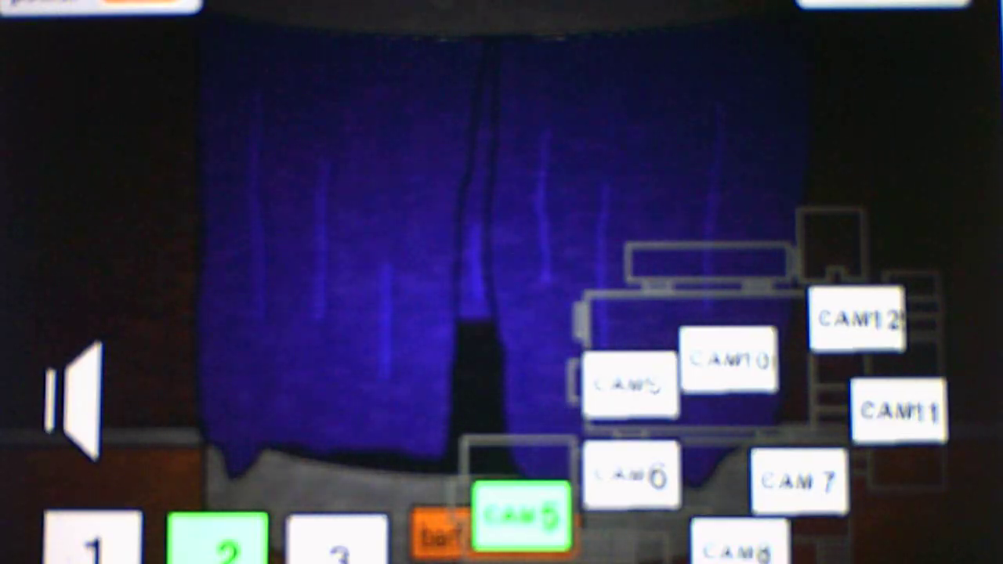
click(631, 384)
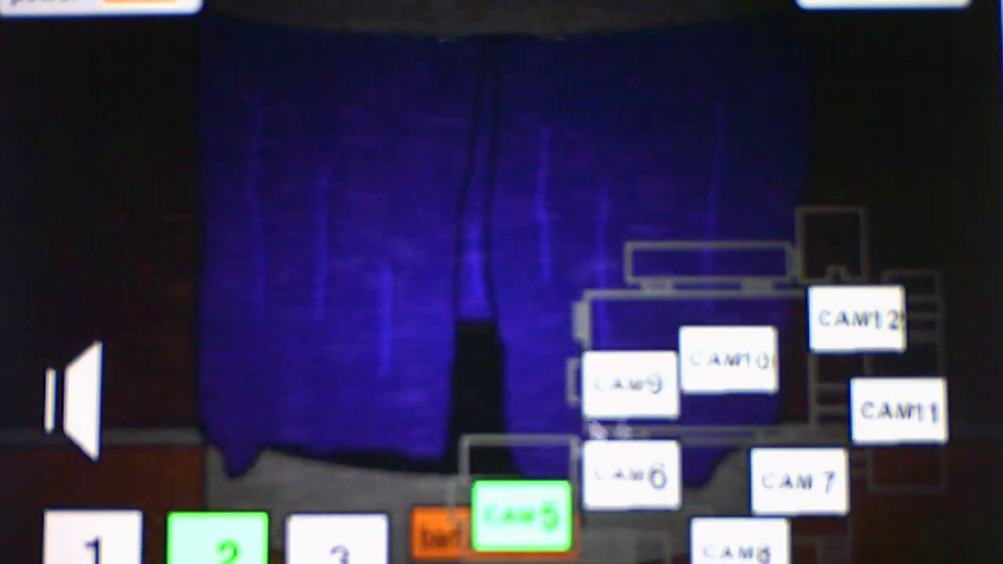
click(633, 383)
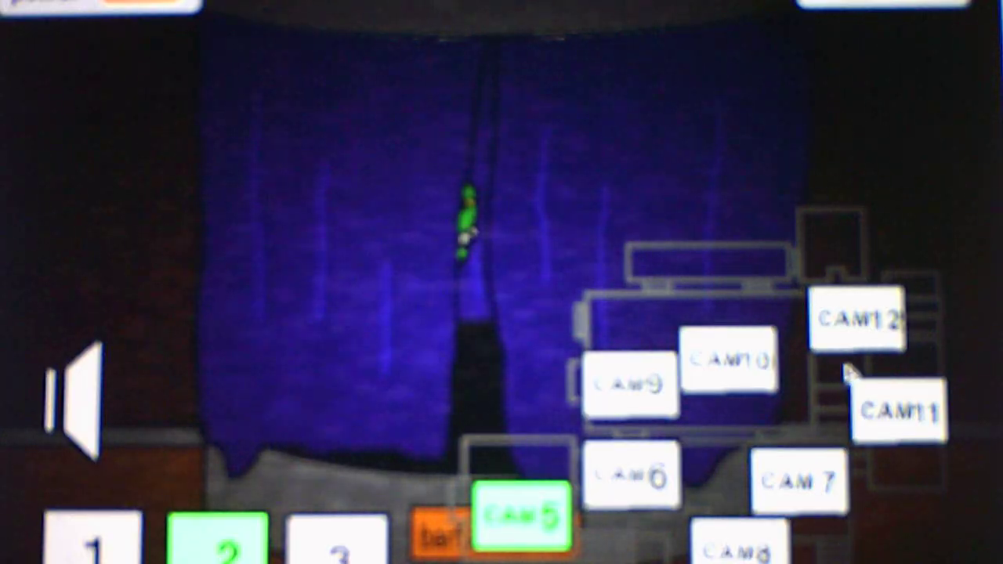
click(632, 387)
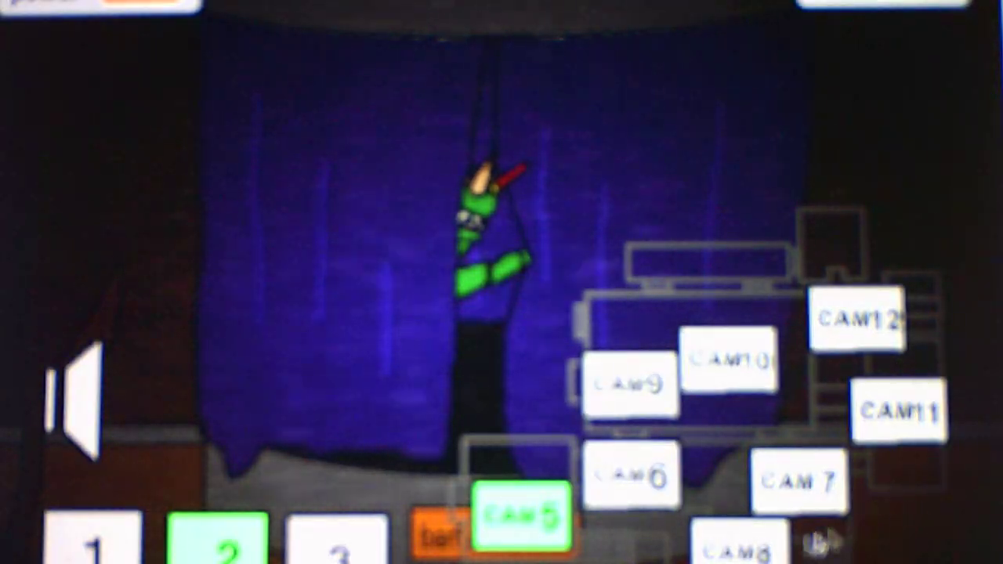
click(633, 384)
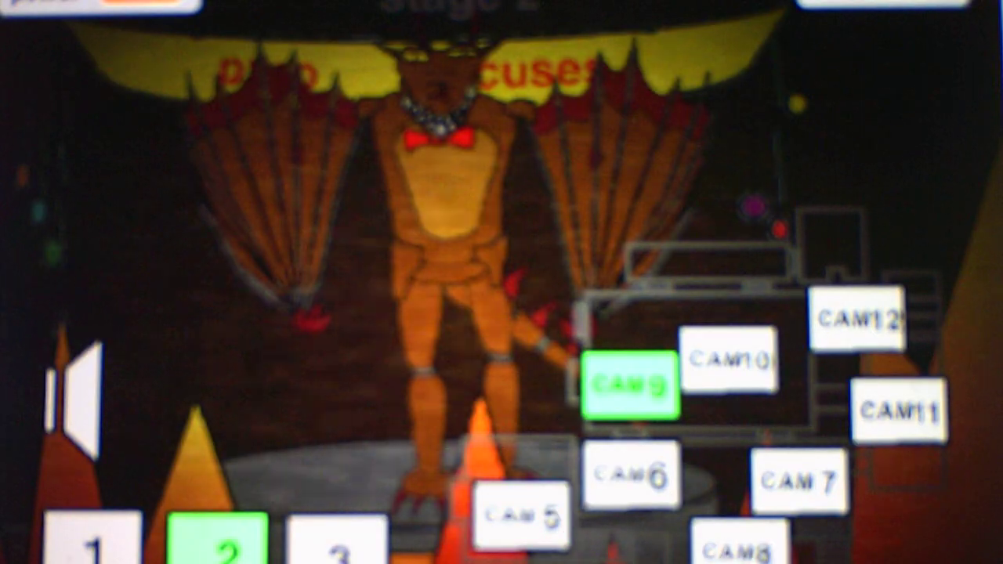
click(527, 515)
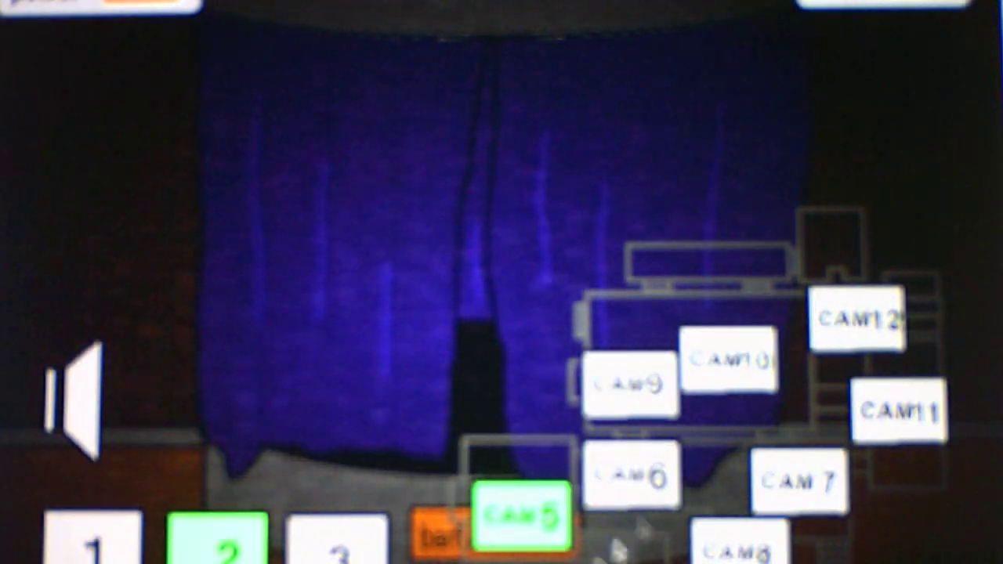
click(630, 384)
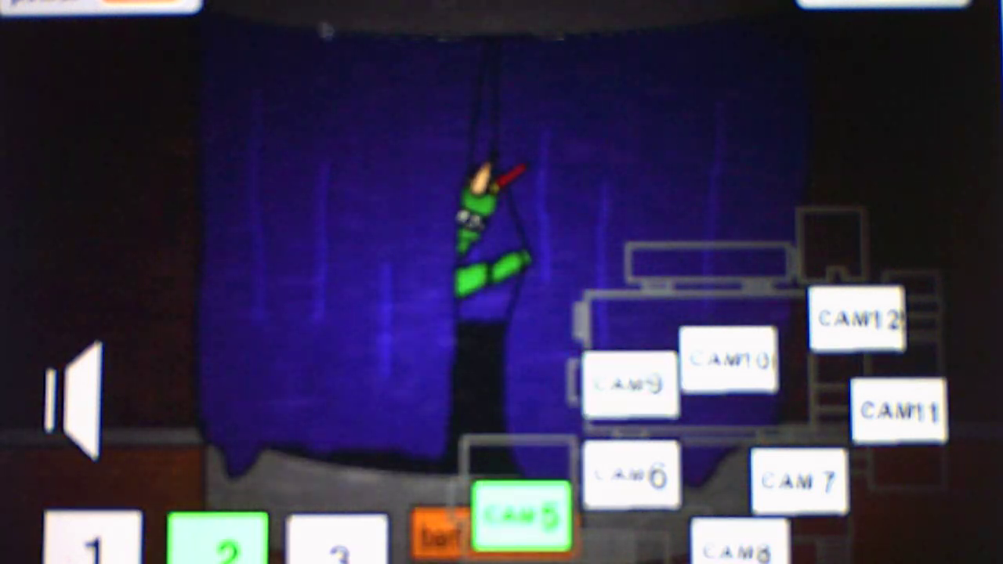
Step: Toggle between the camera 9 orange dragon feed and the camera 5 stage, finishing on camera 9
click(631, 384)
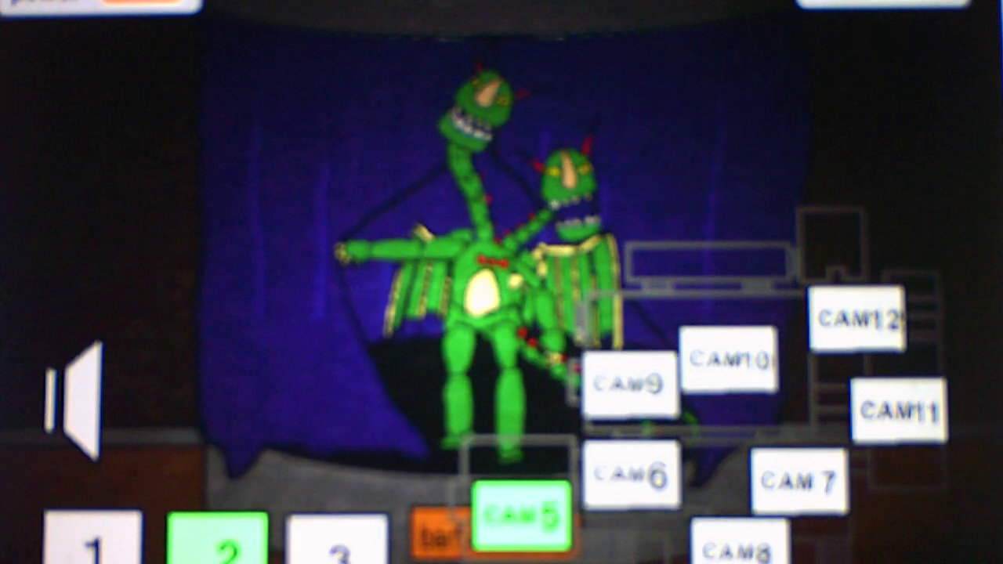
click(634, 382)
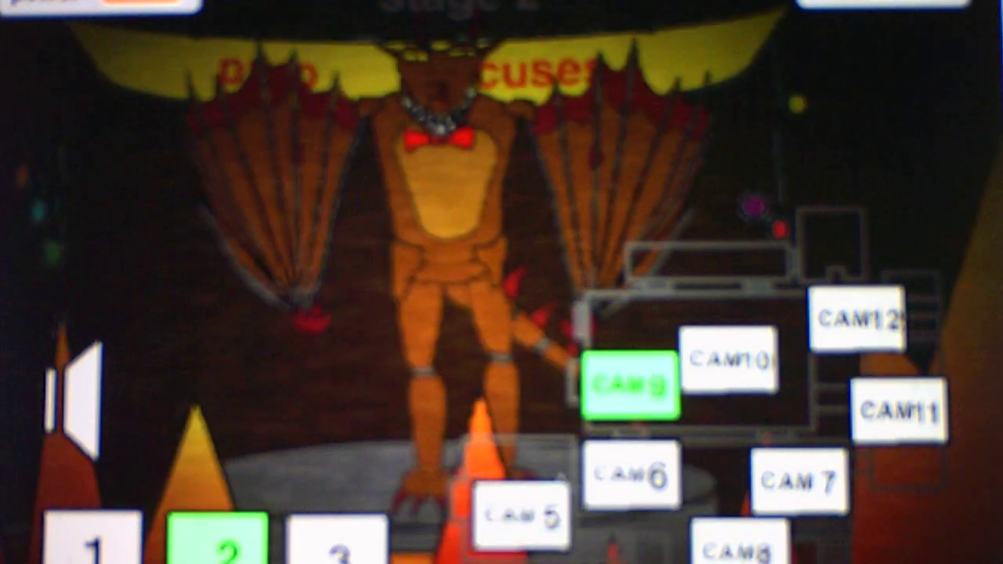
click(525, 515)
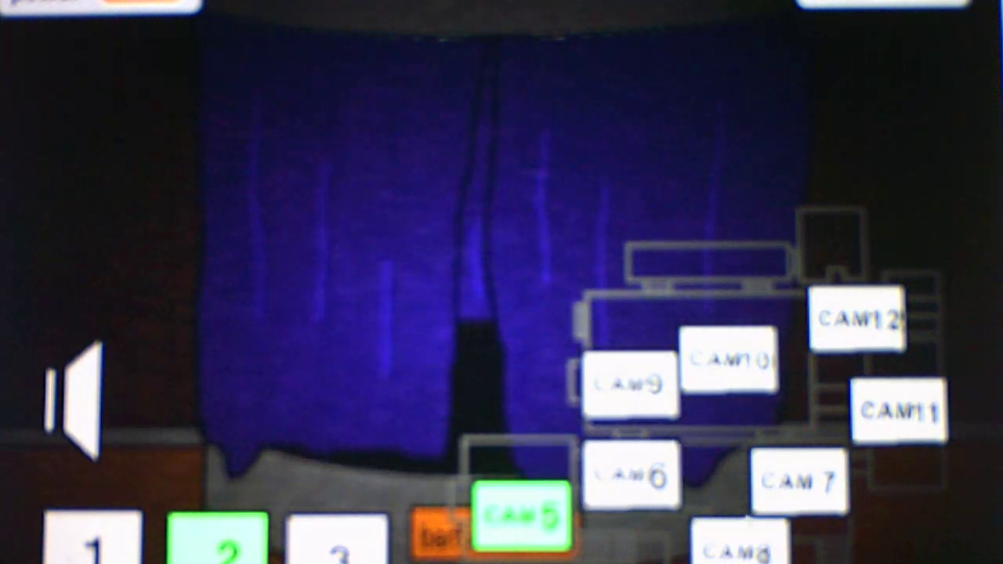
click(631, 384)
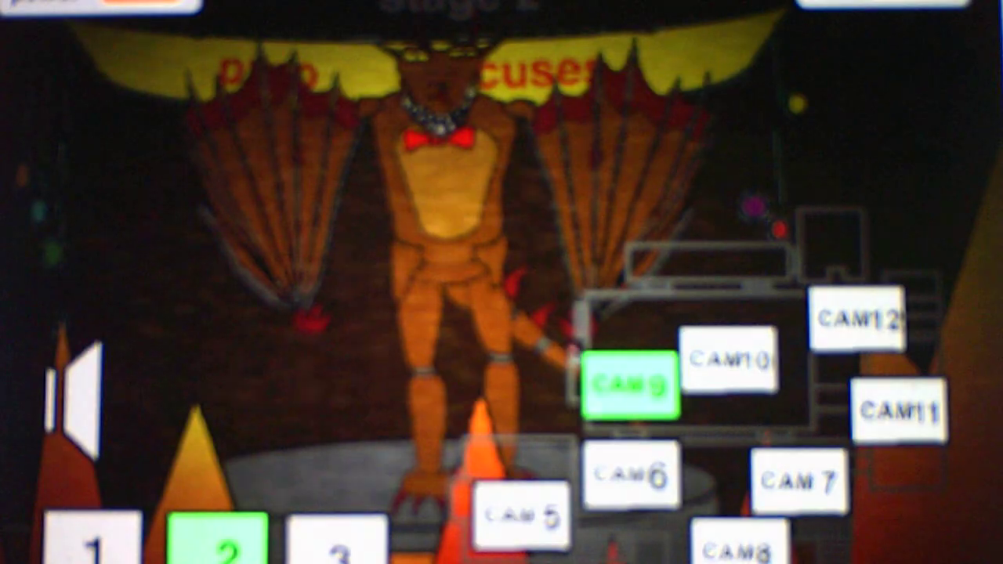
click(523, 517)
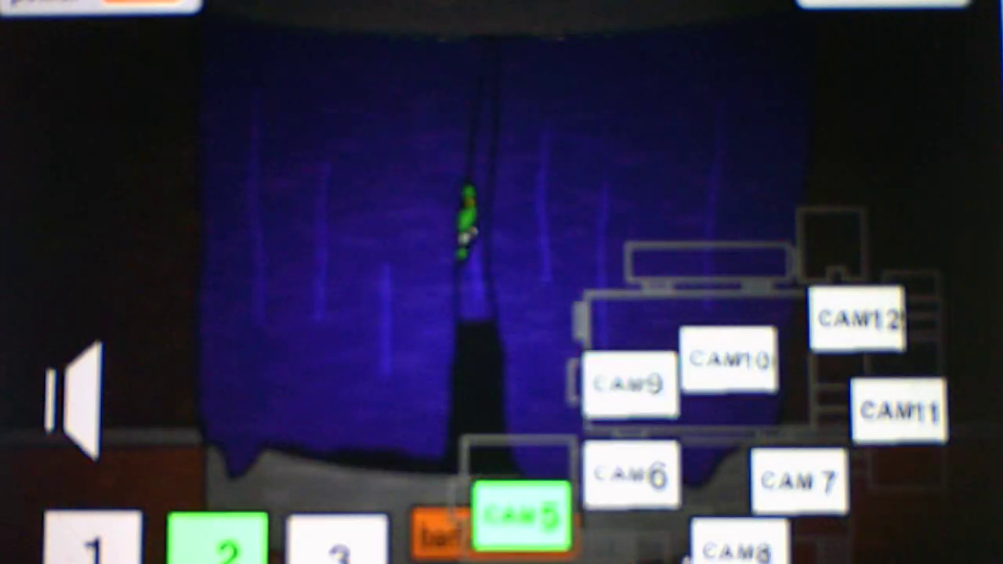
click(633, 384)
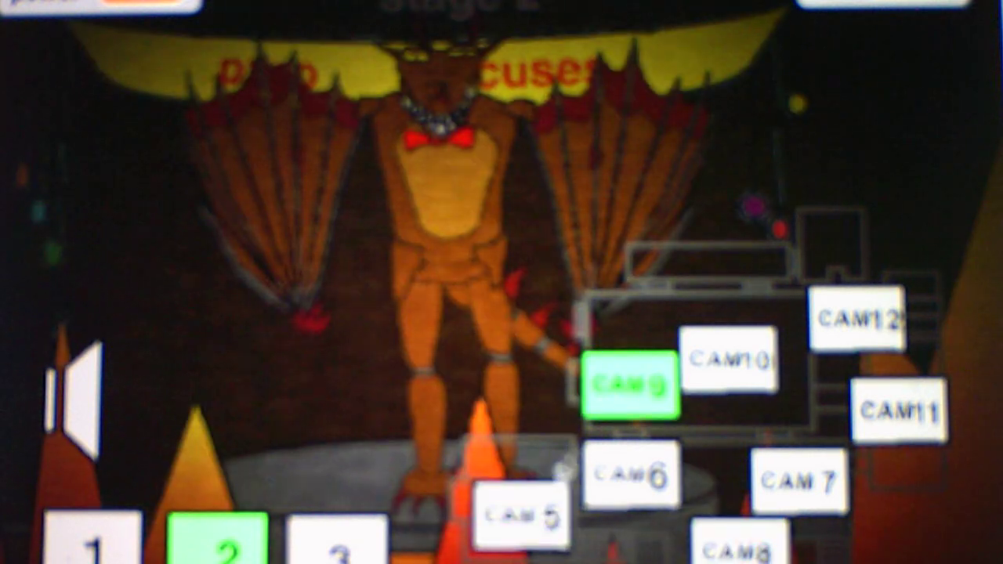